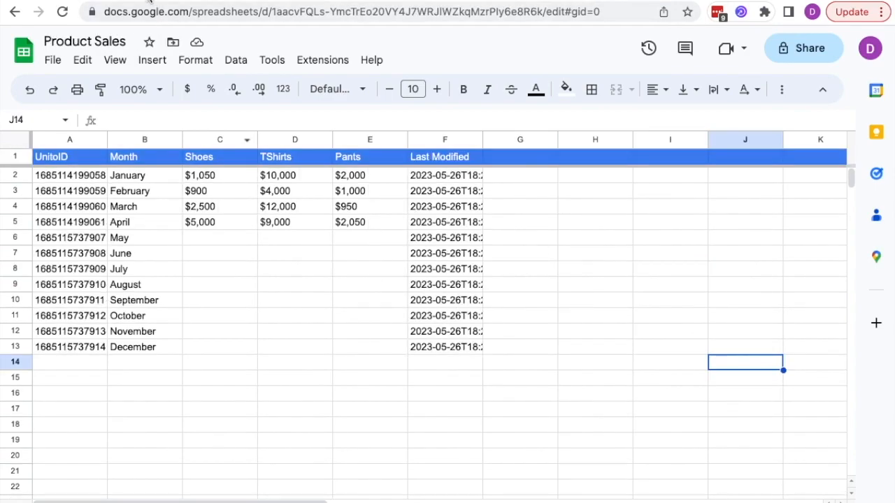
mouse_move(233, 140)
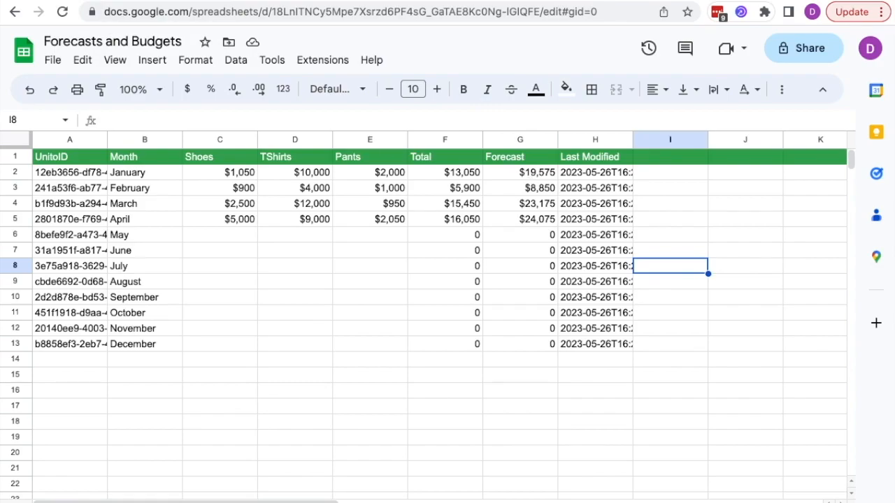
mouse_move(487, 300)
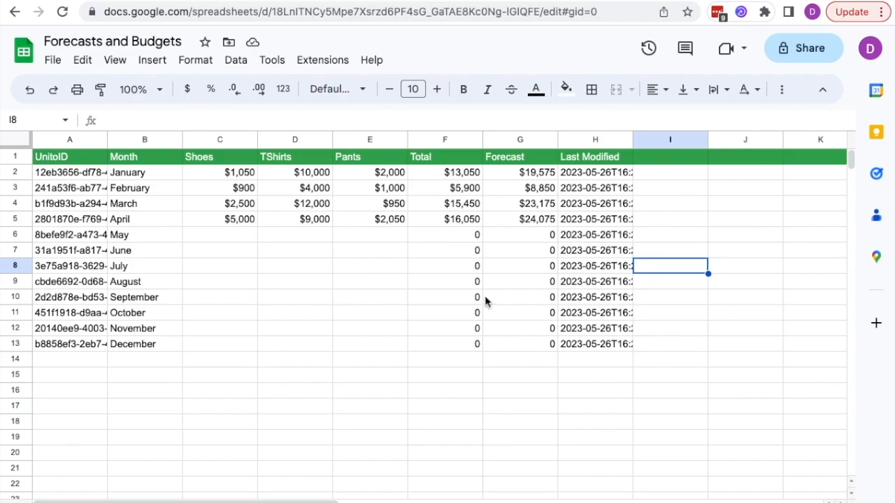
mouse_move(386, 292)
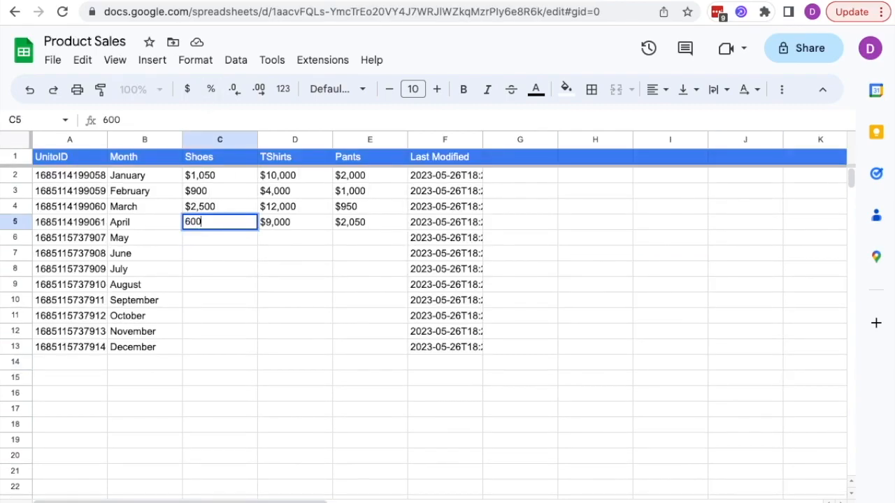
- Confirm April's Shoes value, then enter May's figures $4,000 and 2050 in Product Sales
key("Tab")
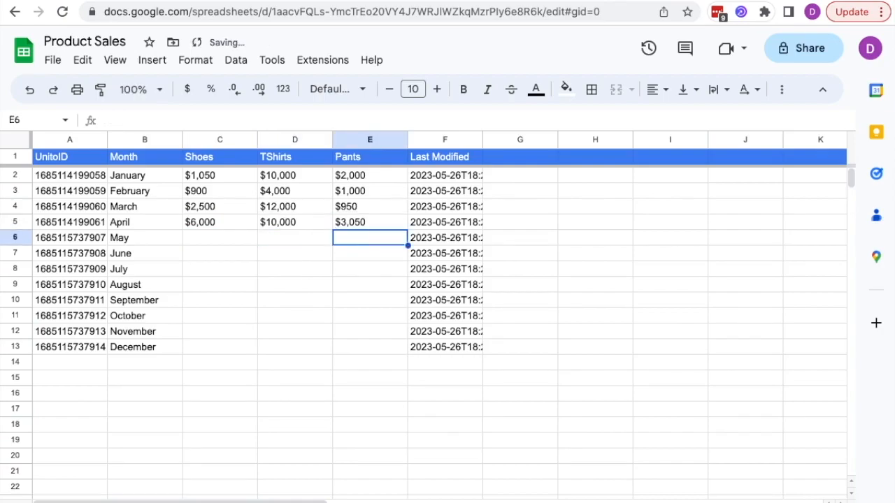
left_click(294, 238)
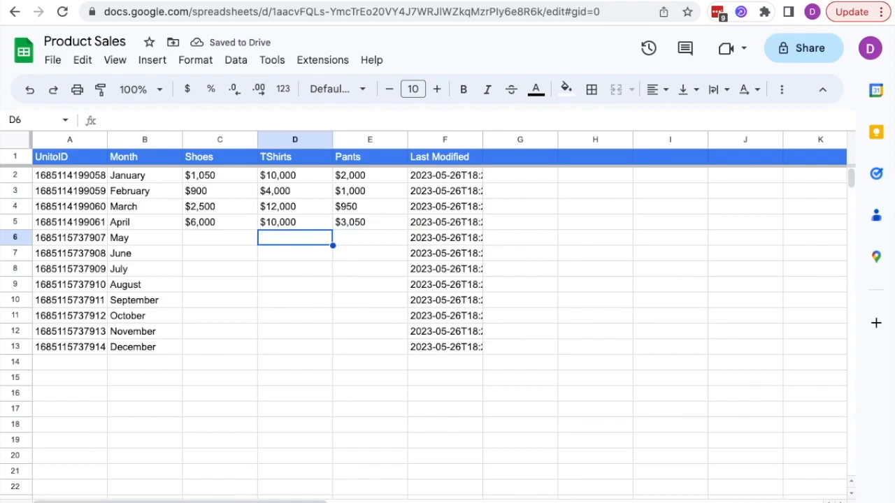
type("$4,000")
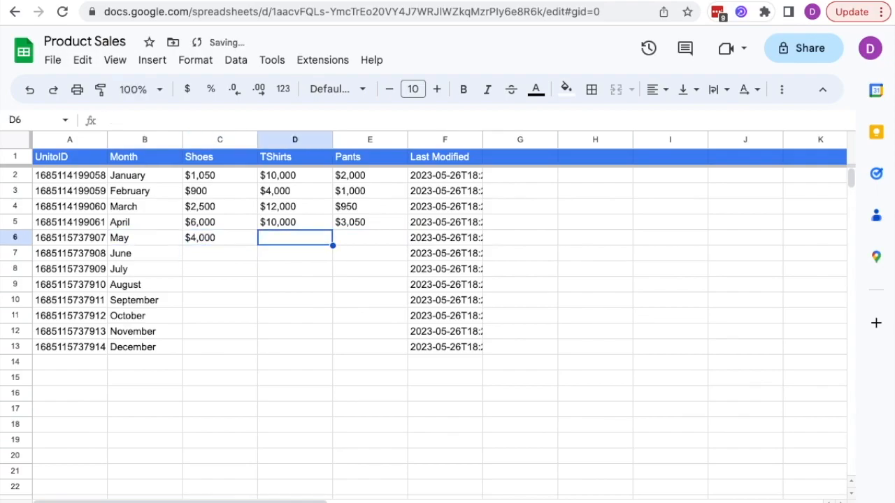
type("2050")
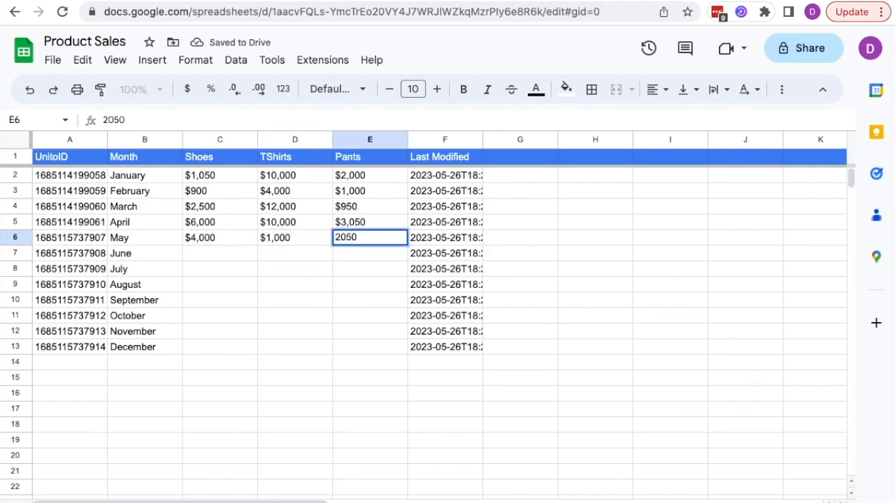
key("Return")
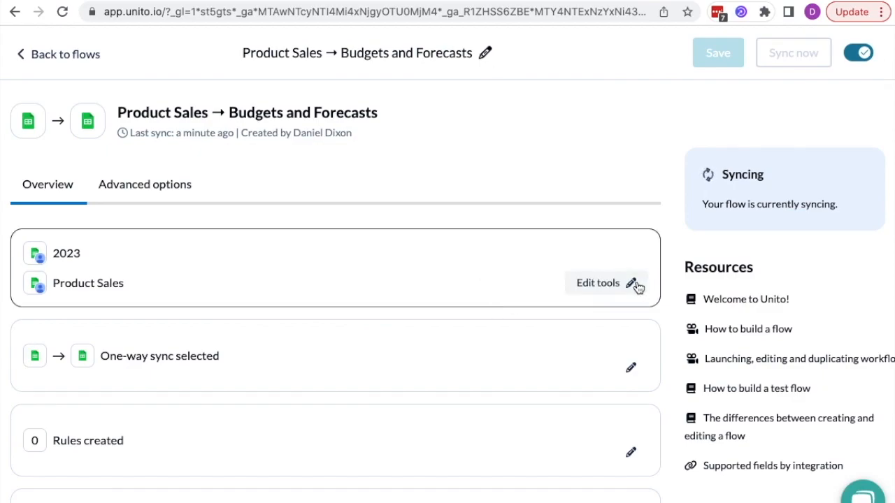
left_click(598, 282)
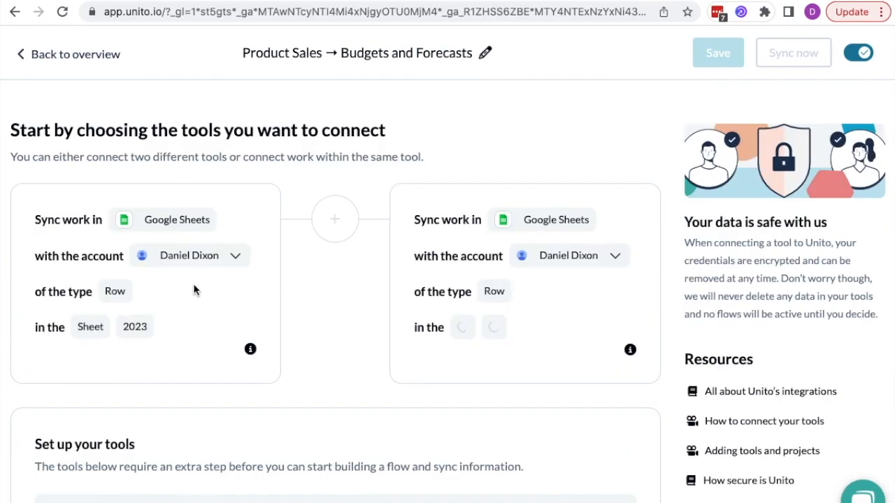
scroll("down", 3)
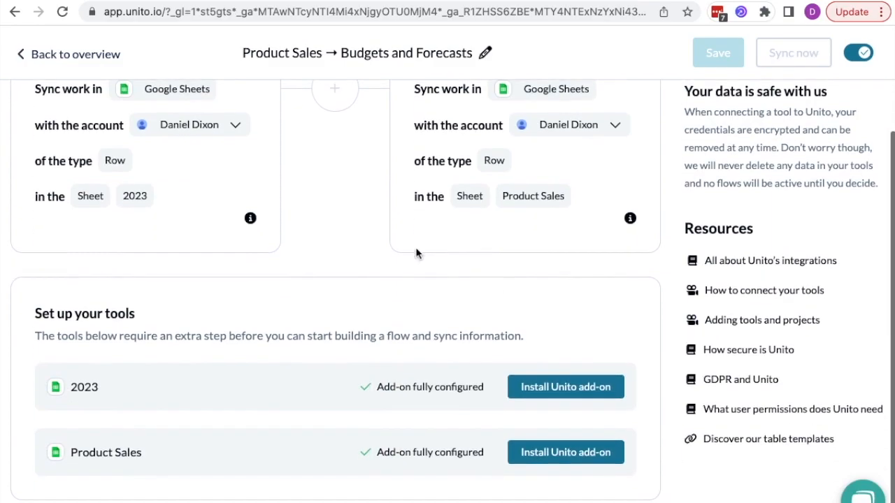
mouse_move(530, 197)
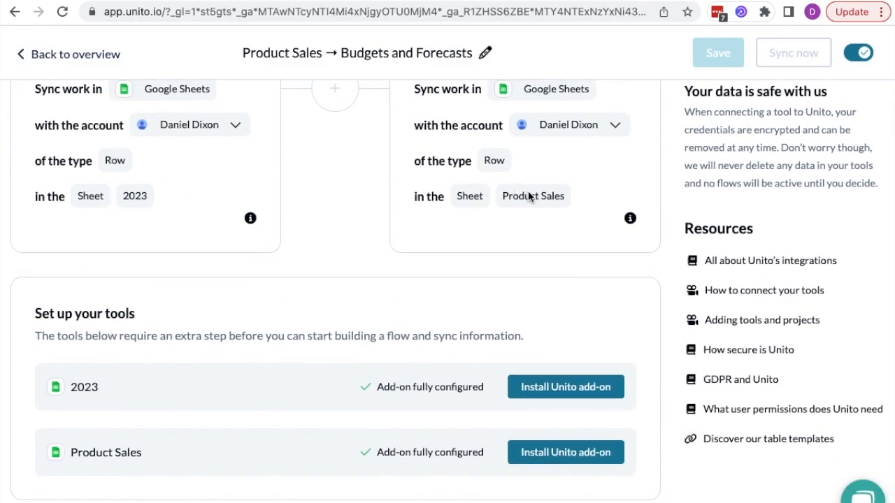
mouse_move(339, 147)
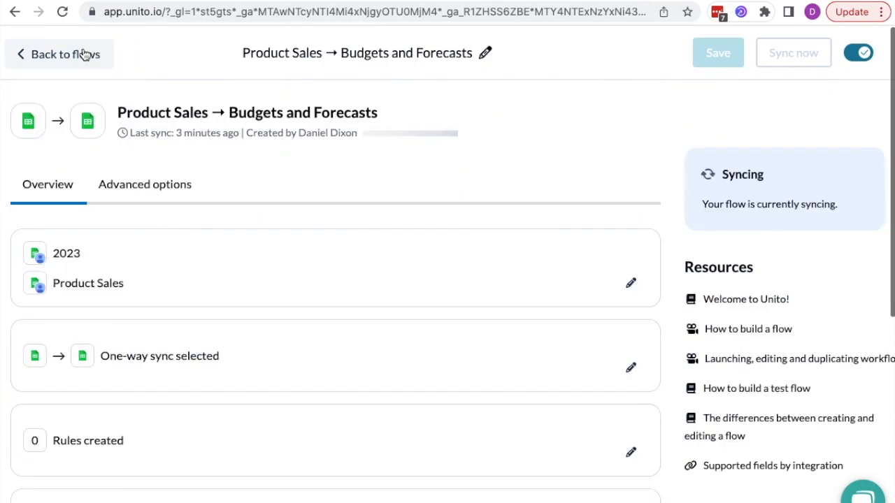
scroll("down", 3)
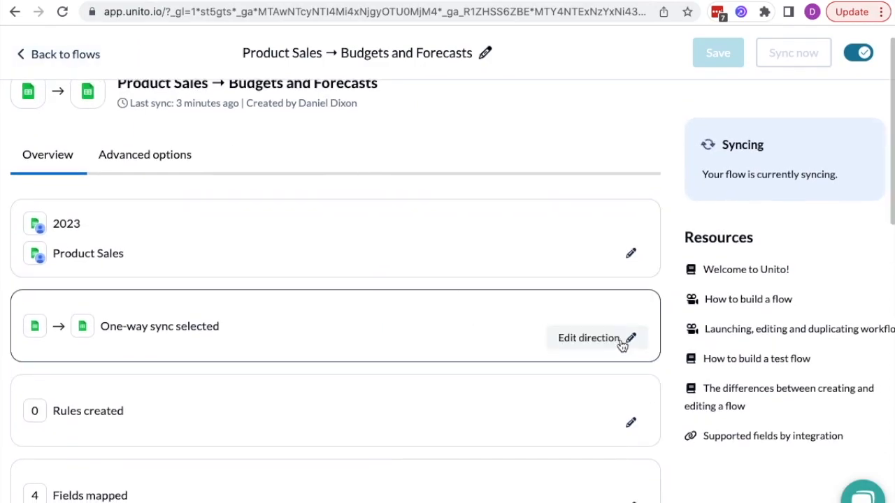
left_click(588, 337)
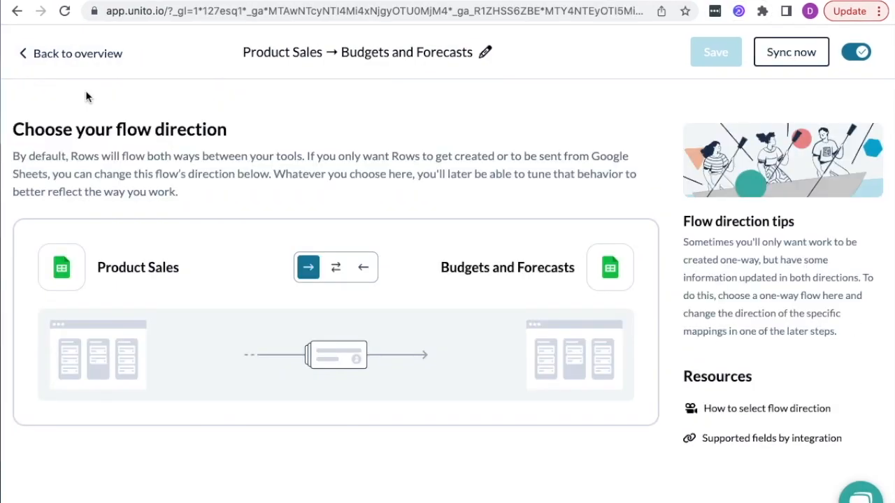
mouse_move(257, 187)
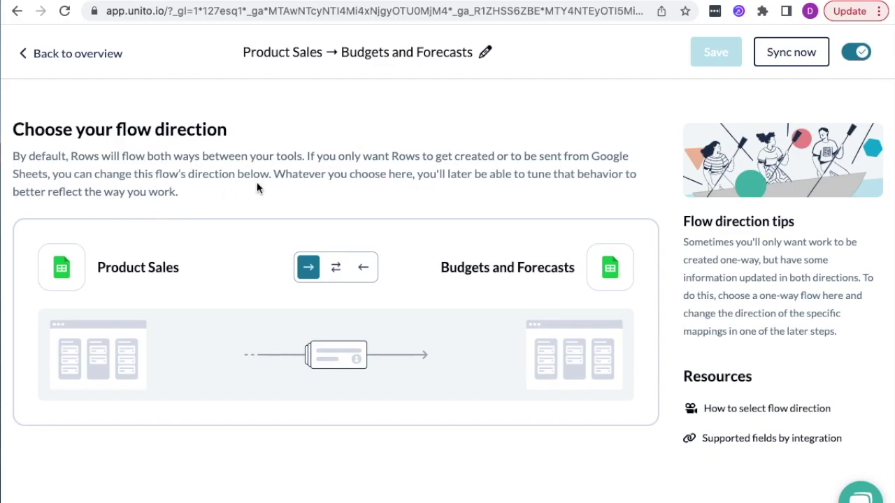
mouse_move(506, 224)
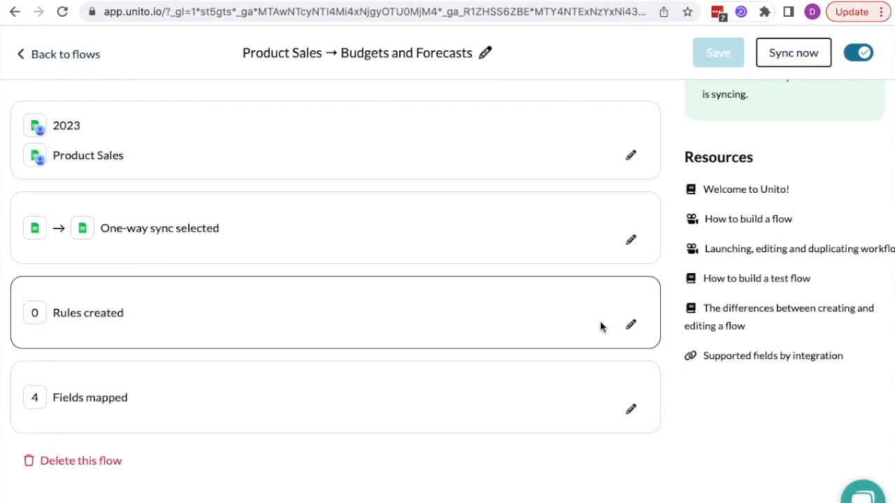
- Review the row-sync rules for the Product Sales flow
left_click(629, 325)
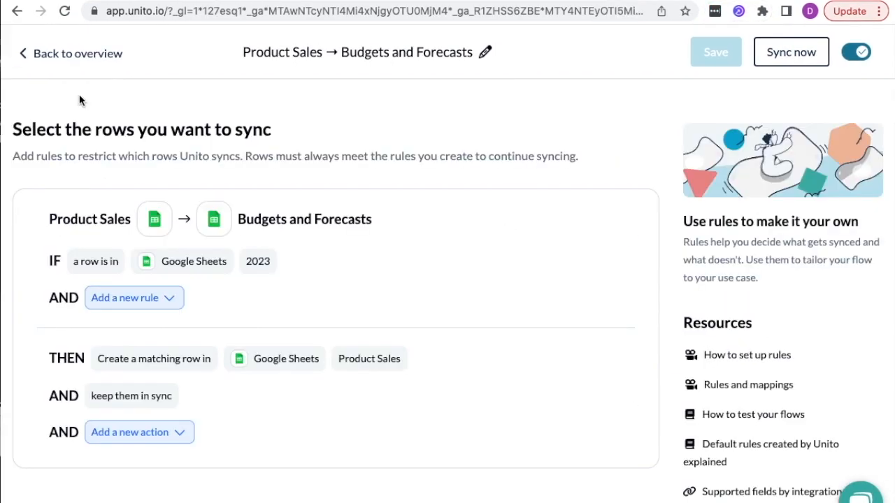
mouse_move(235, 179)
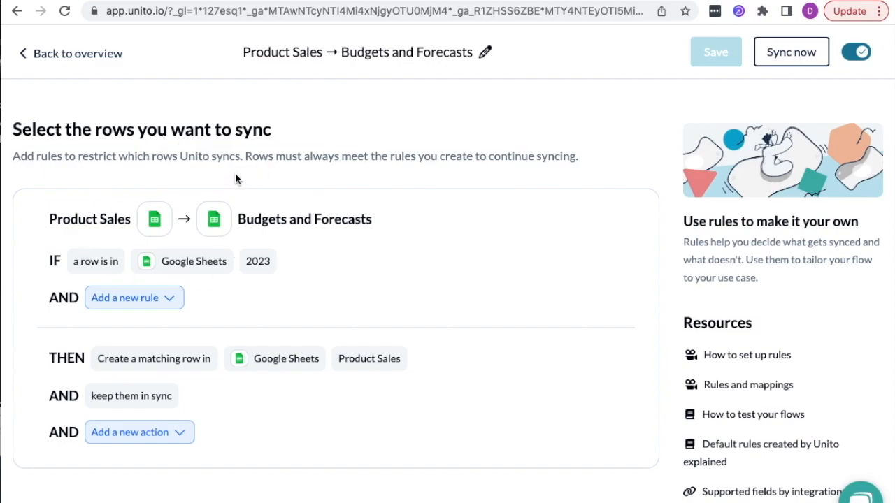
mouse_move(237, 423)
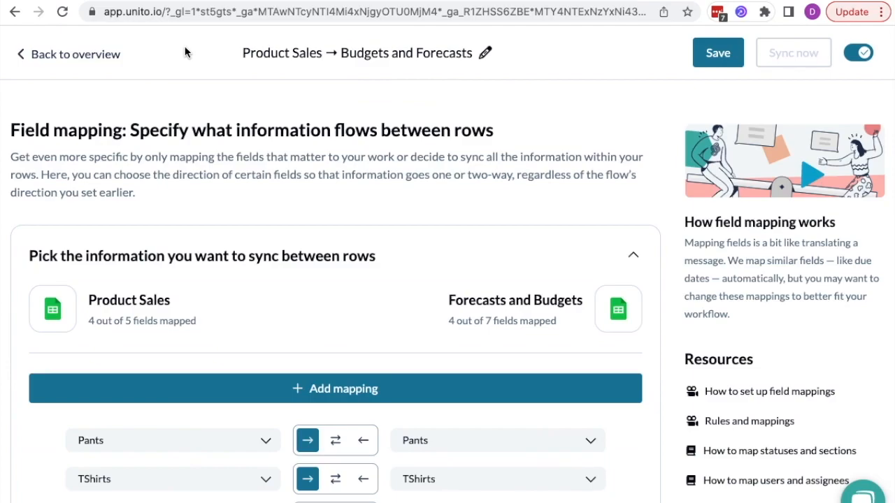
- Look over the four existing one-way mappings (Pants, TShirts, Shoes, Month)
scroll("down", 3)
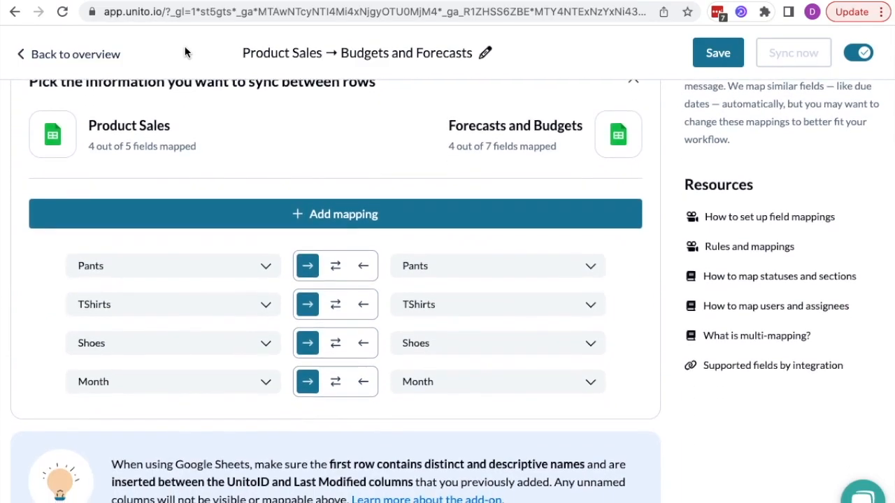
left_click(154, 343)
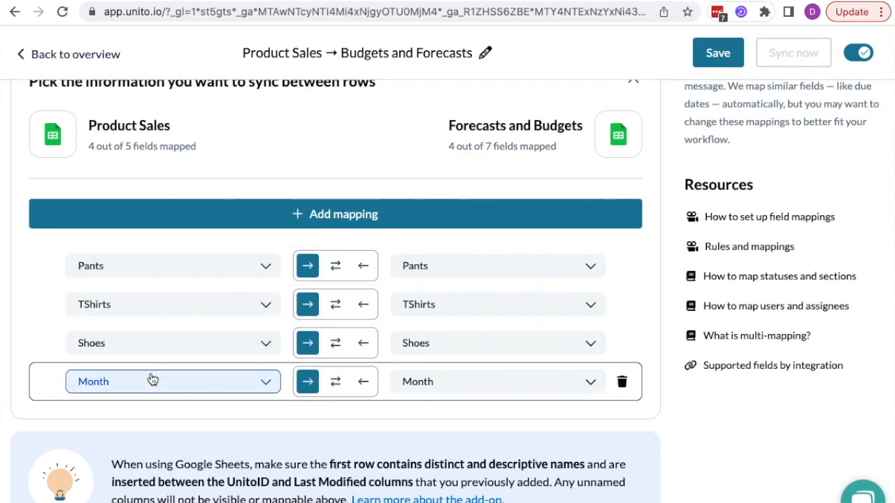
scroll("up", 3)
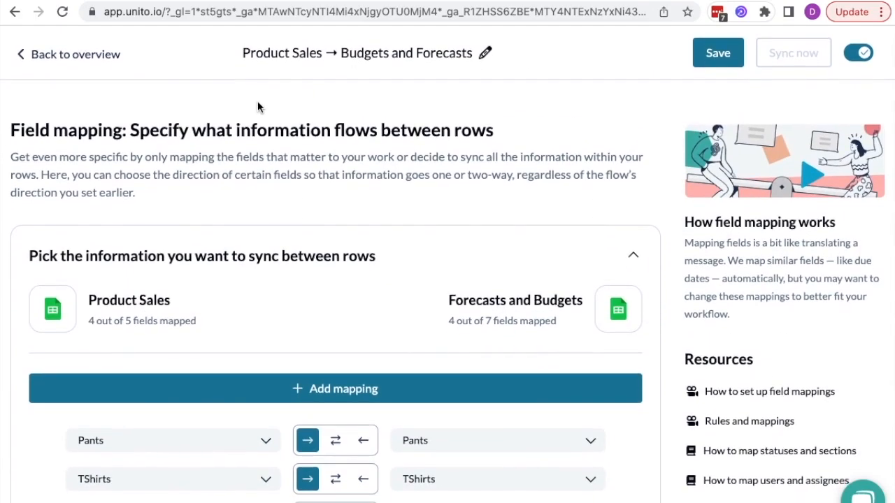
scroll("down", 3)
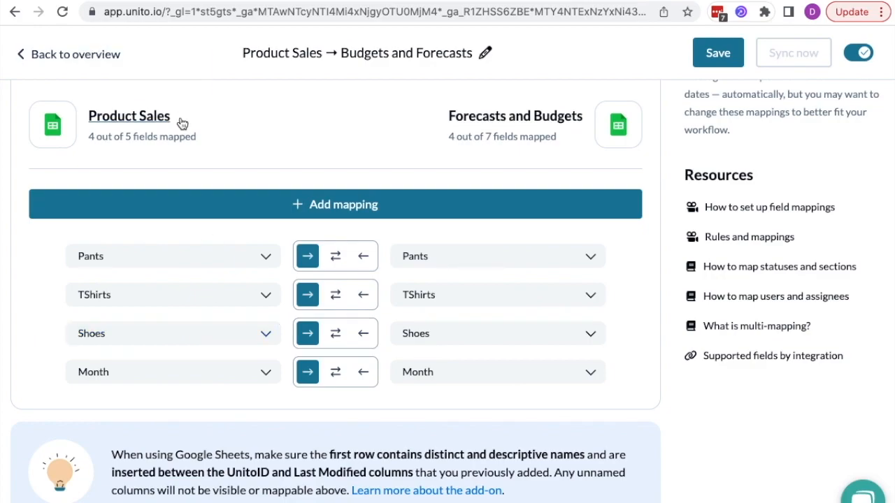
mouse_move(439, 106)
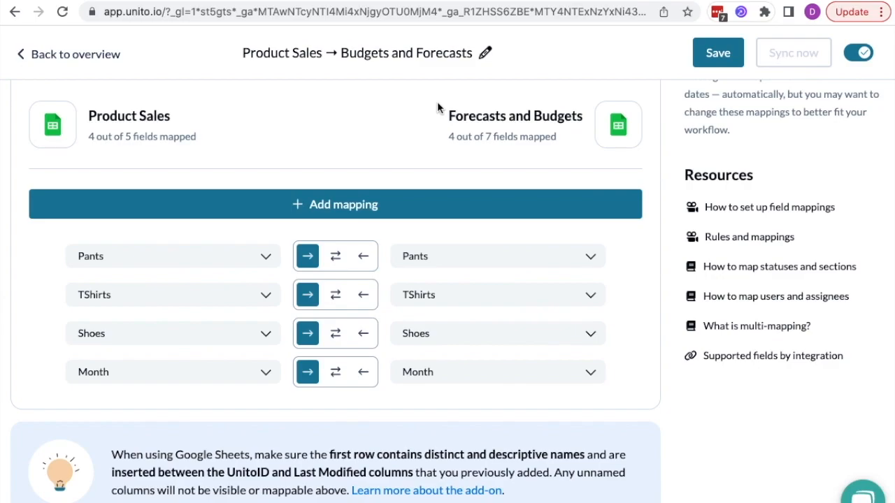
- Add a fifth field mapping and start choosing its destination field
left_click(334, 204)
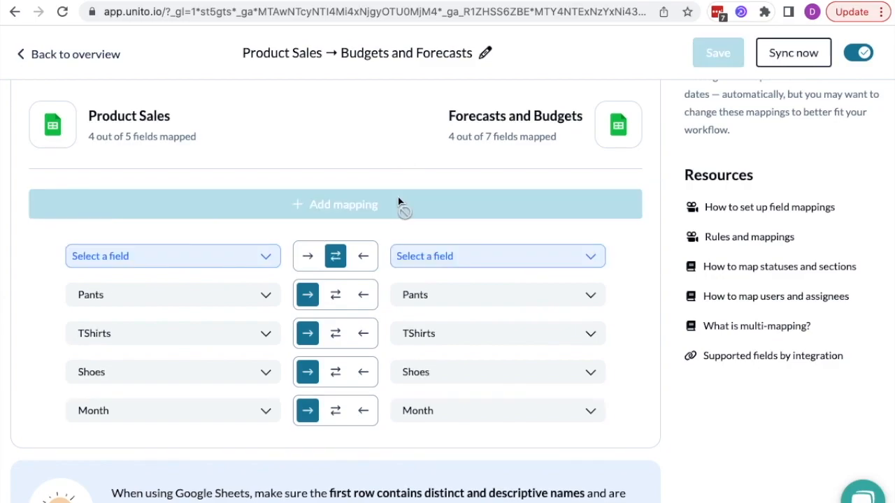
left_click(497, 255)
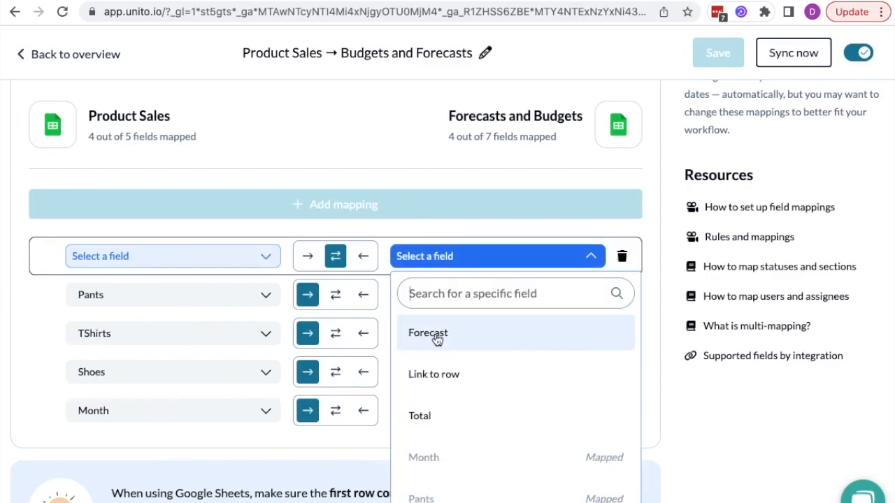
mouse_move(452, 417)
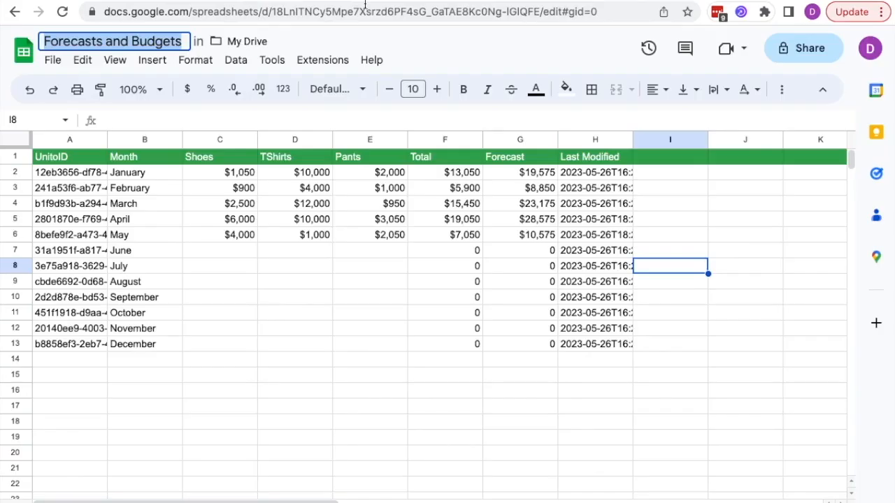
mouse_move(506, 154)
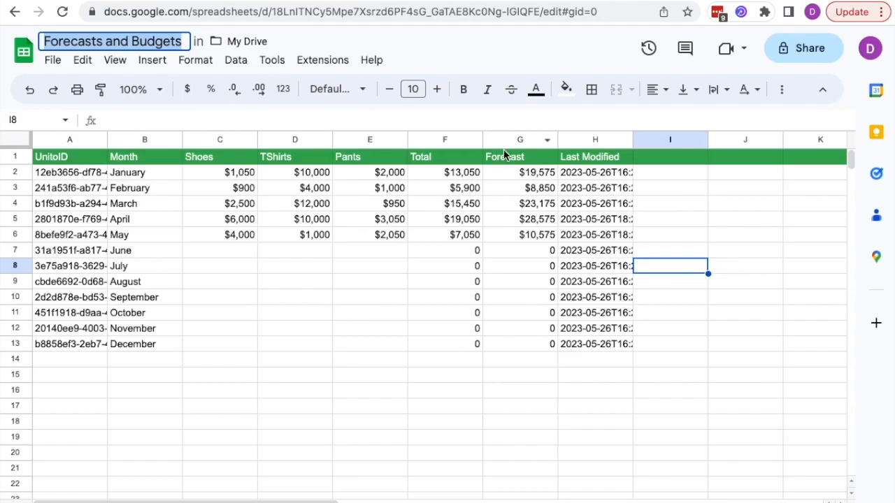